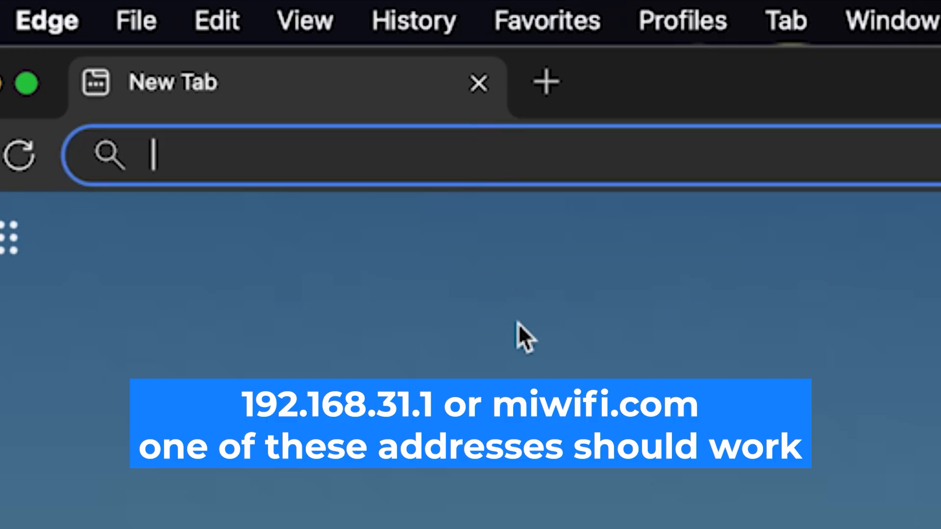
- Enter the router address 192.168.31.1 in the Edge address bar to reach its login page
type("192")
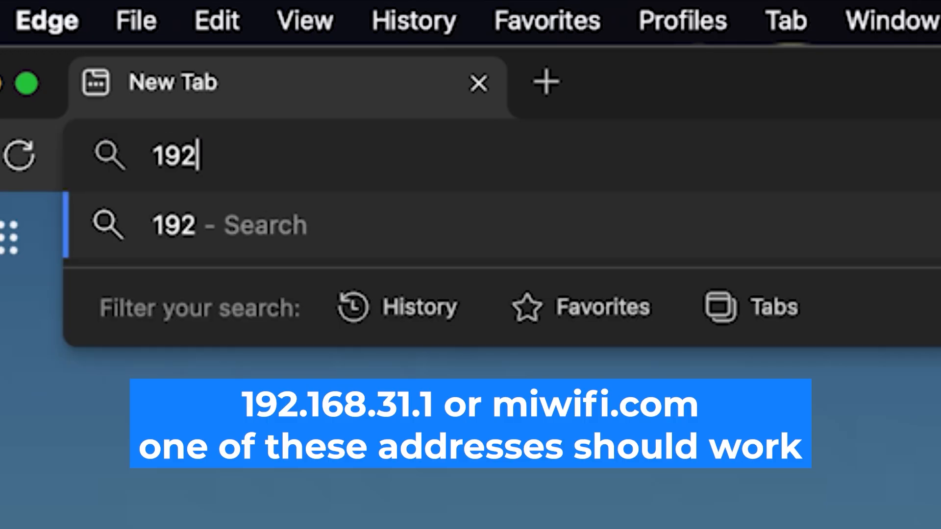
type(".168")
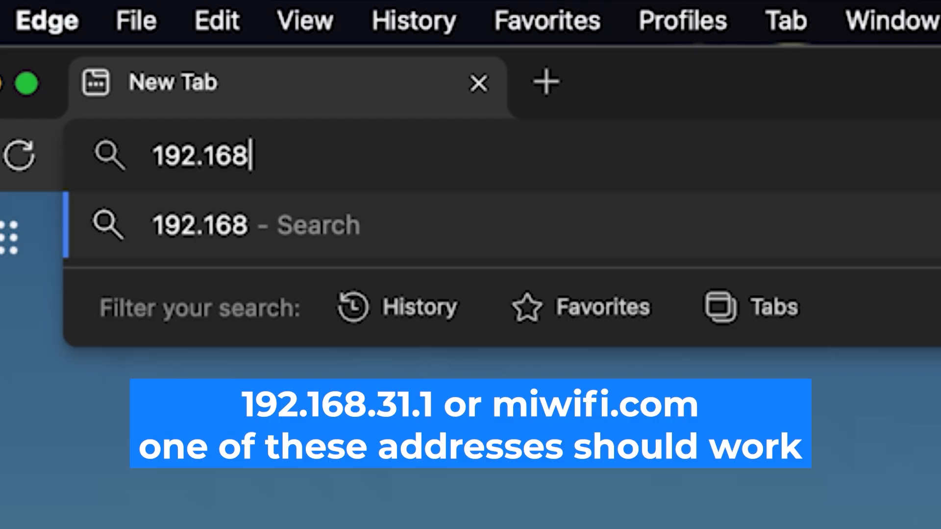
type(".1.1")
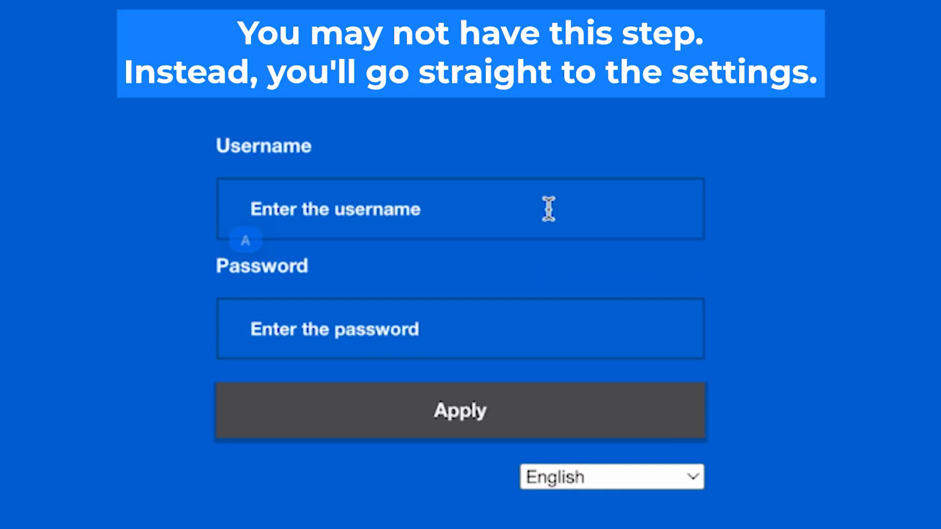
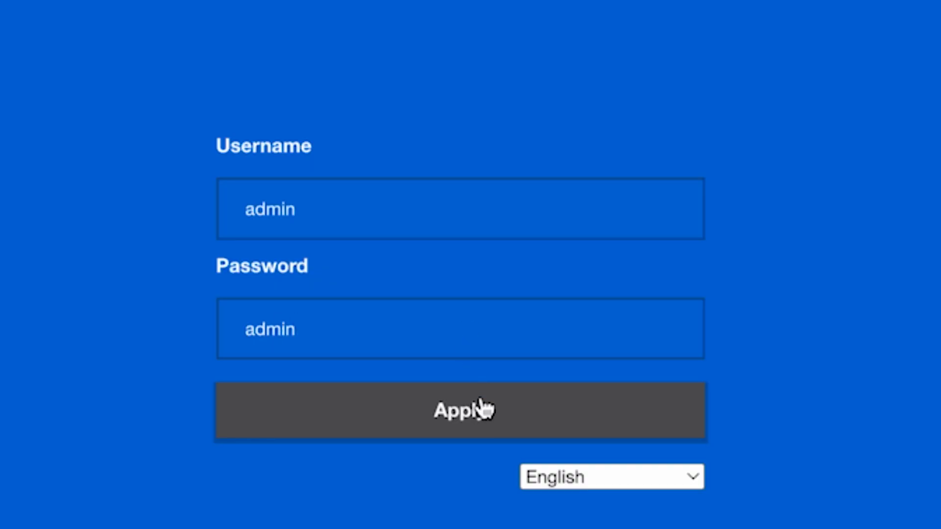
left_click(460, 413)
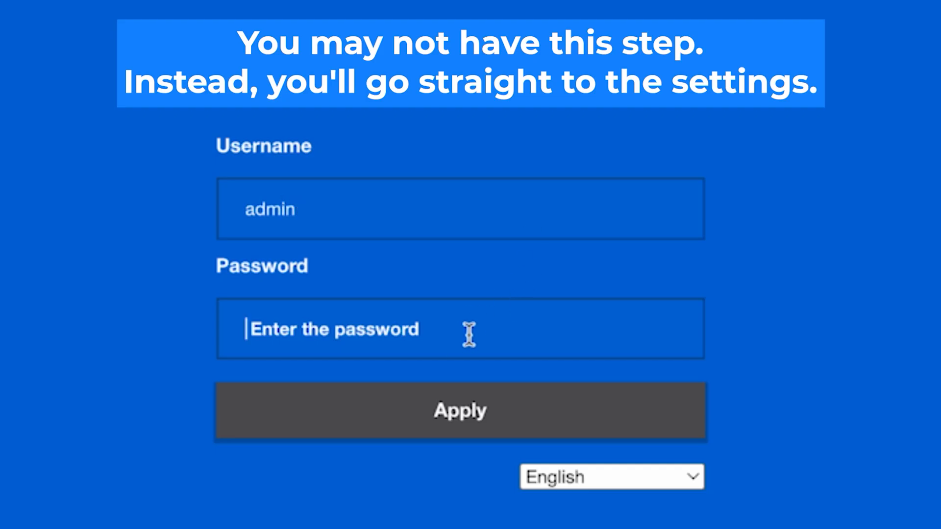
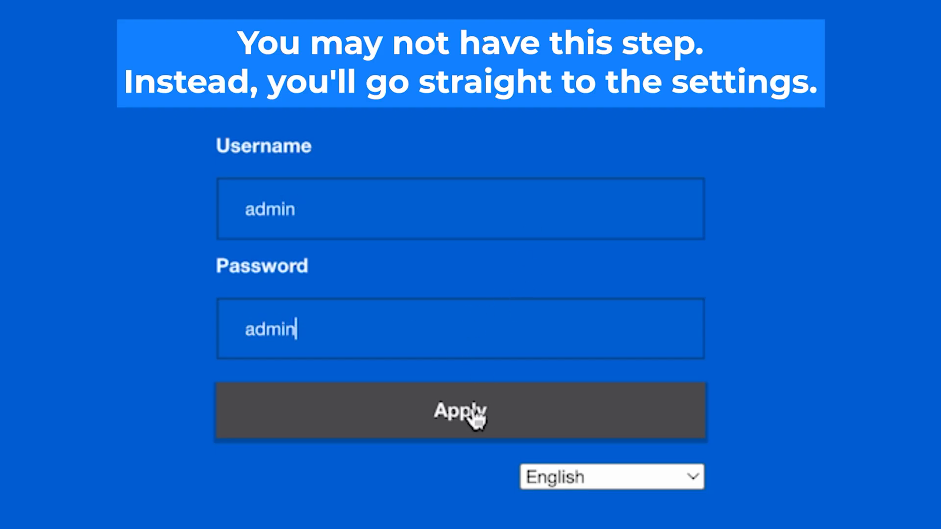
left_click(459, 412)
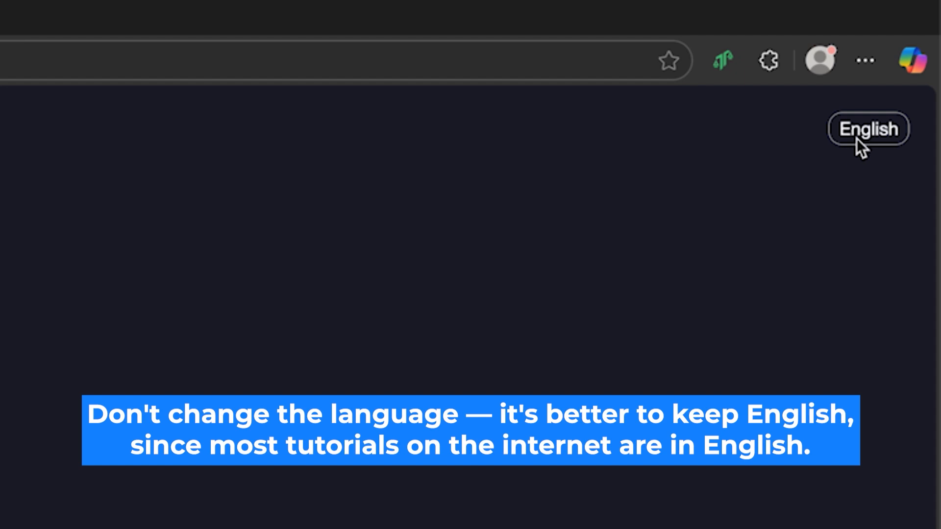
- Keep English as language and tick the region-of-use and User Agreement boxes
left_click(867, 128)
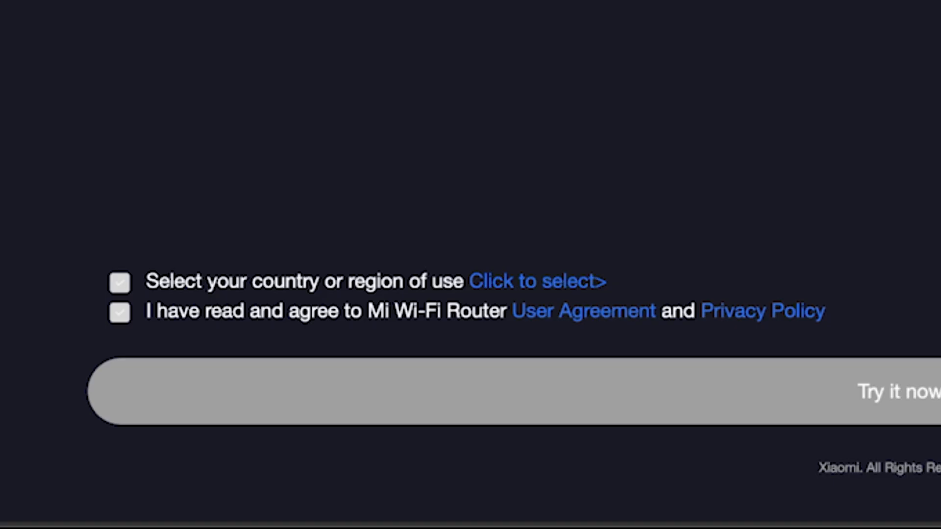
mouse_move(187, 191)
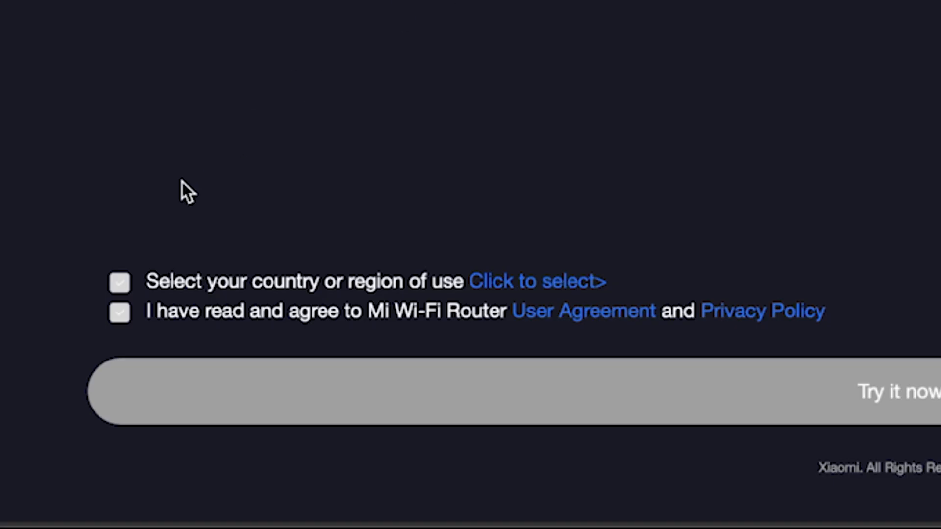
left_click(119, 282)
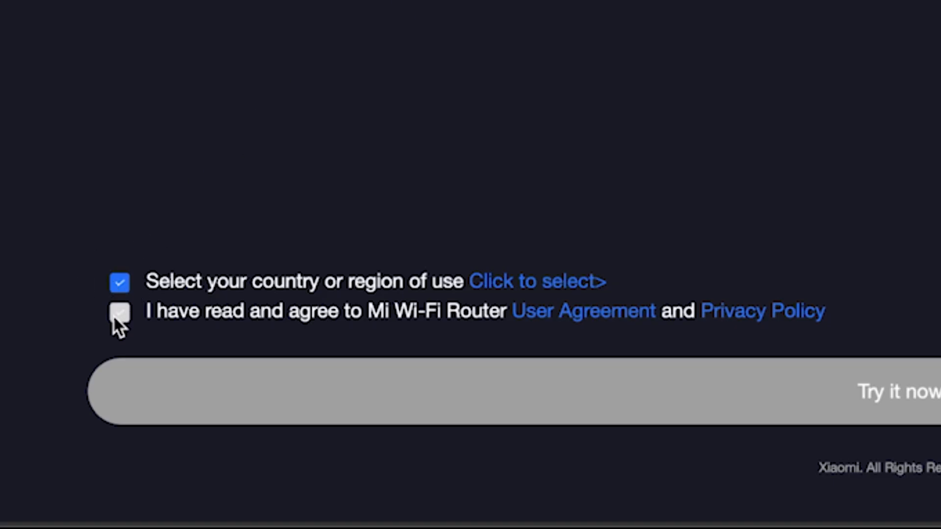
left_click(119, 312)
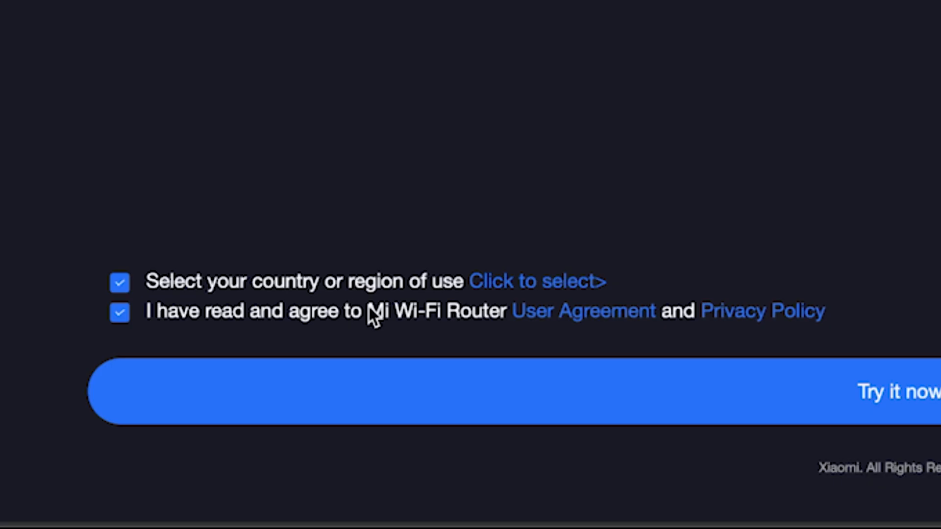
mouse_move(574, 288)
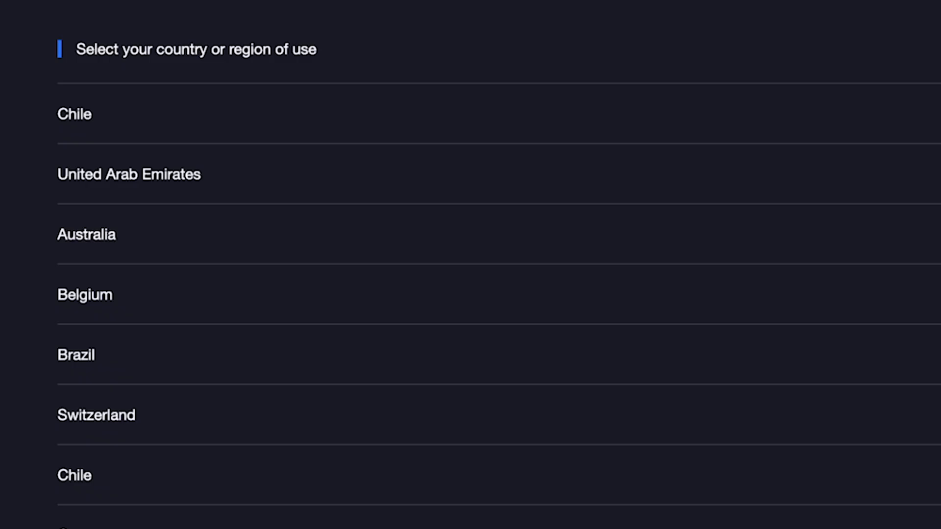
- Choose Germany from the country list and continue with Next
scroll("down", 3)
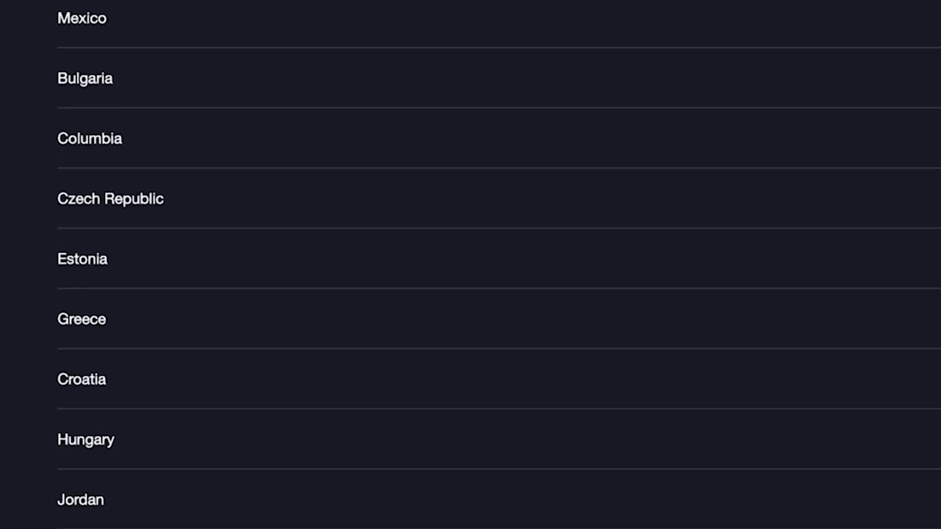
scroll("down", 3)
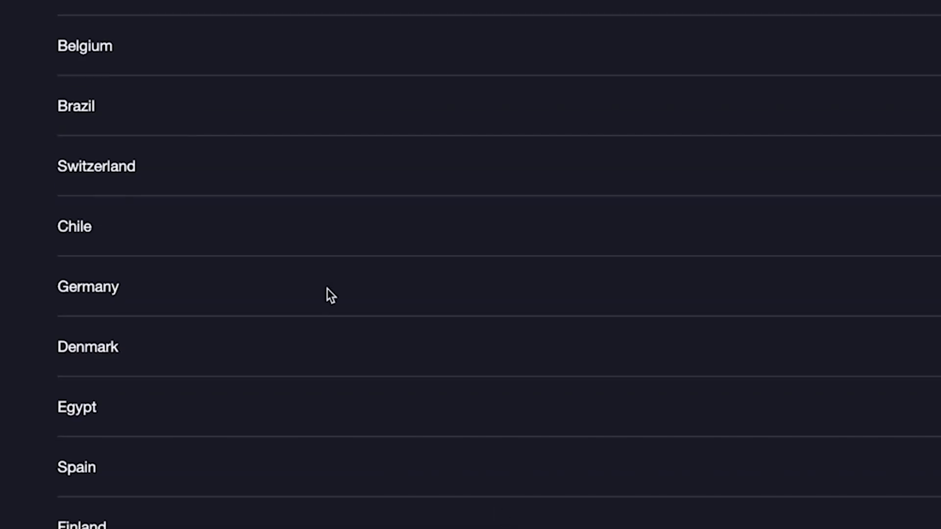
left_click(87, 286)
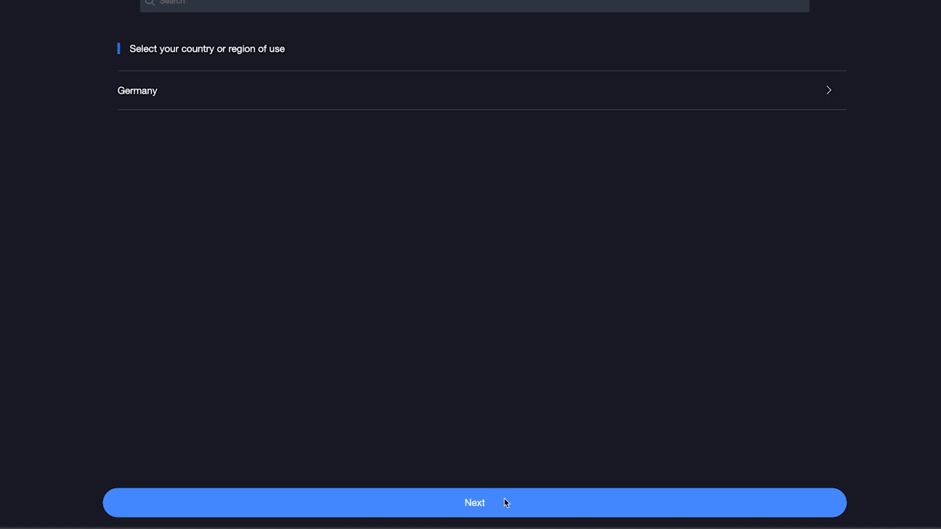
left_click(473, 501)
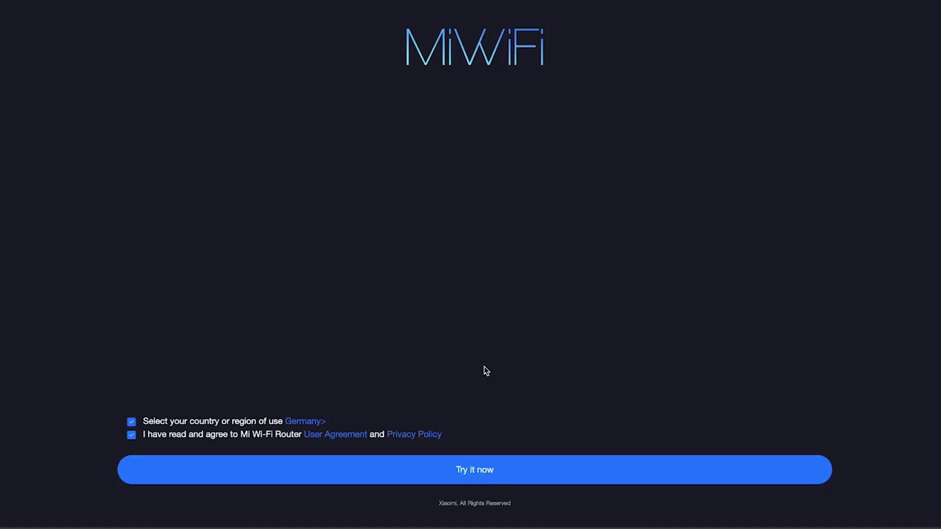
mouse_move(474, 469)
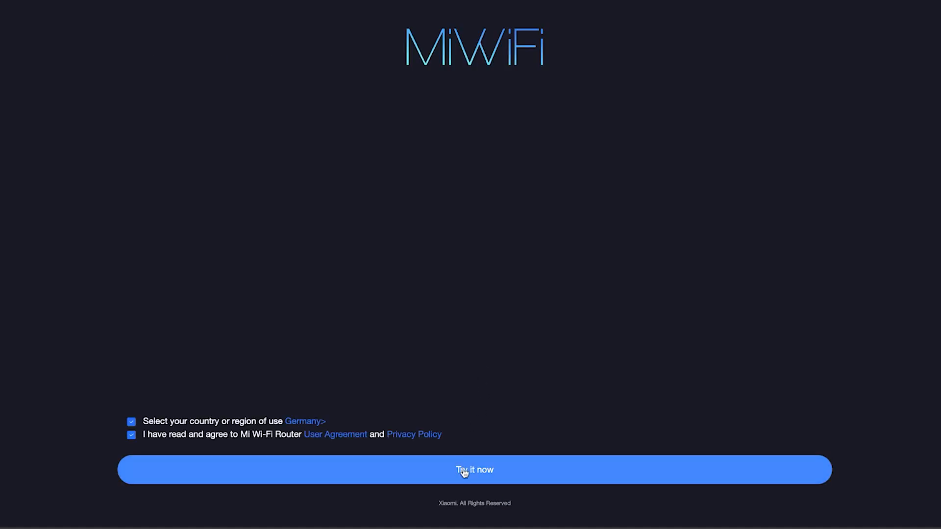
- Start the setup wizard with 'Try it now' from the welcome page
left_click(474, 469)
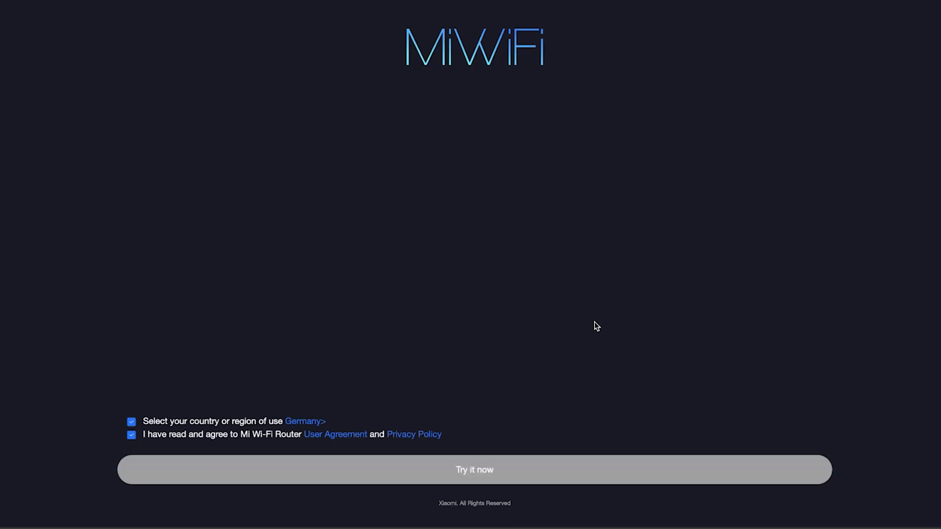
mouse_move(597, 311)
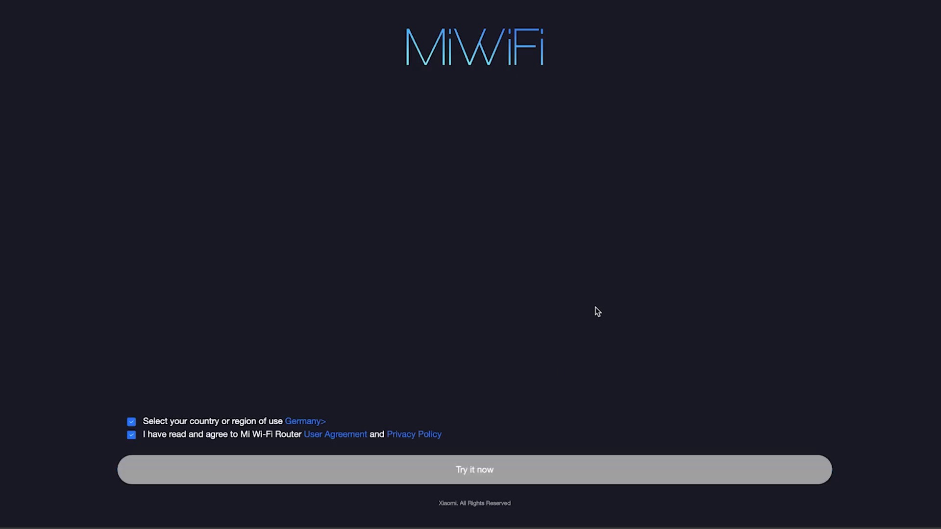
left_click(473, 470)
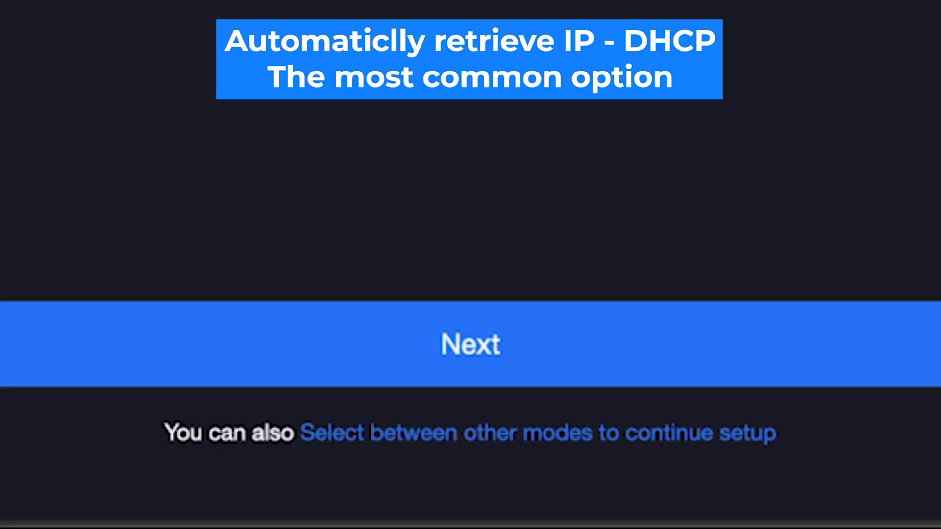
mouse_move(455, 447)
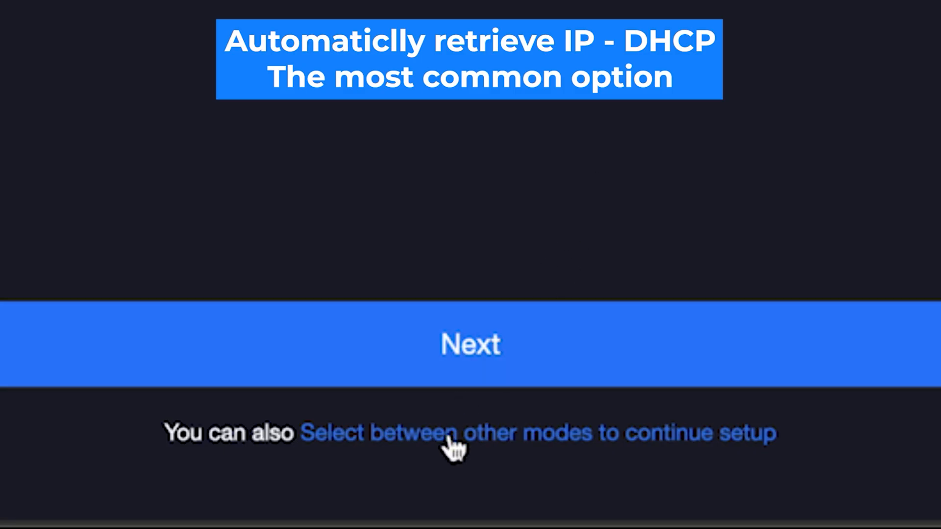
- Select 'Automatically retrieve IP (DHCP)' as connection type and move on to Wi-Fi setup
left_click(455, 432)
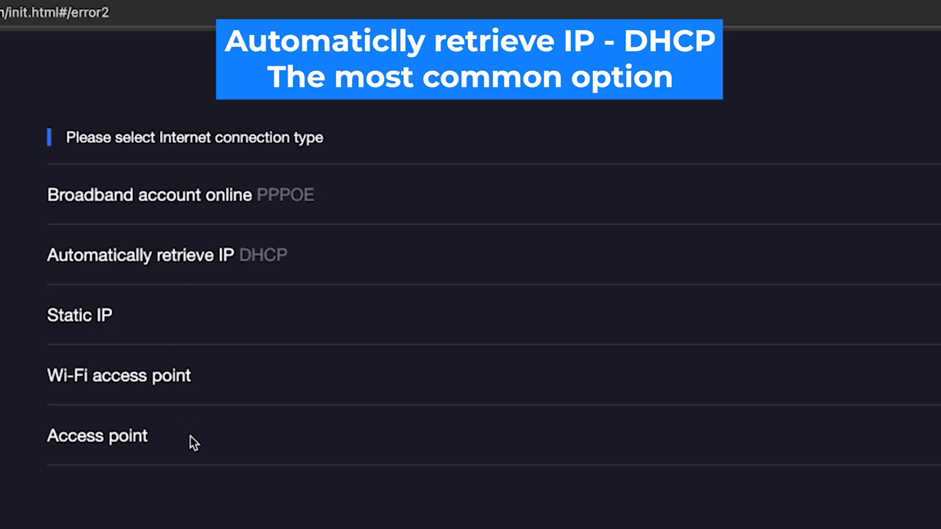
mouse_move(235, 170)
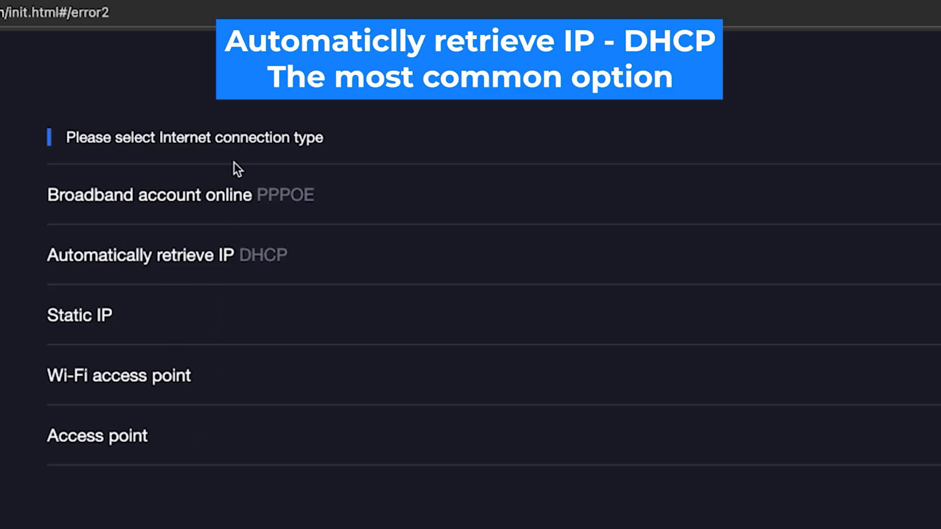
mouse_move(194, 316)
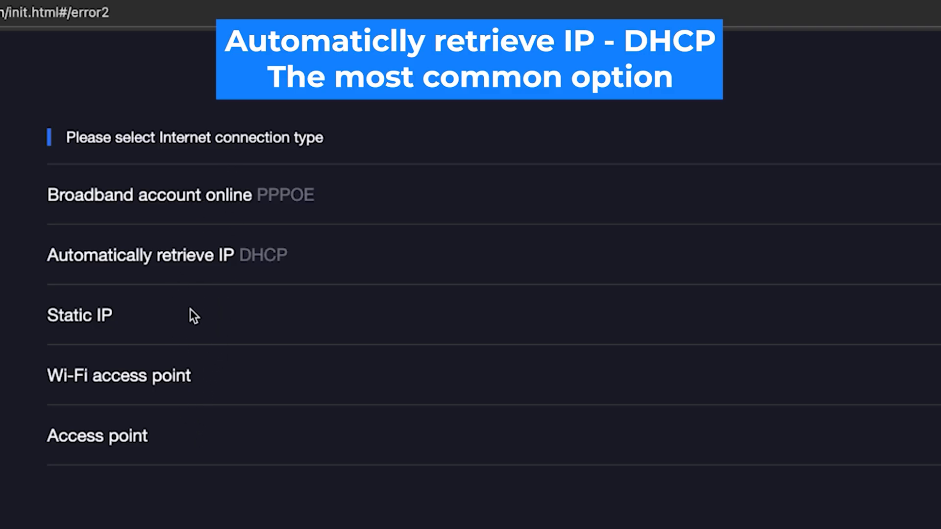
mouse_move(266, 300)
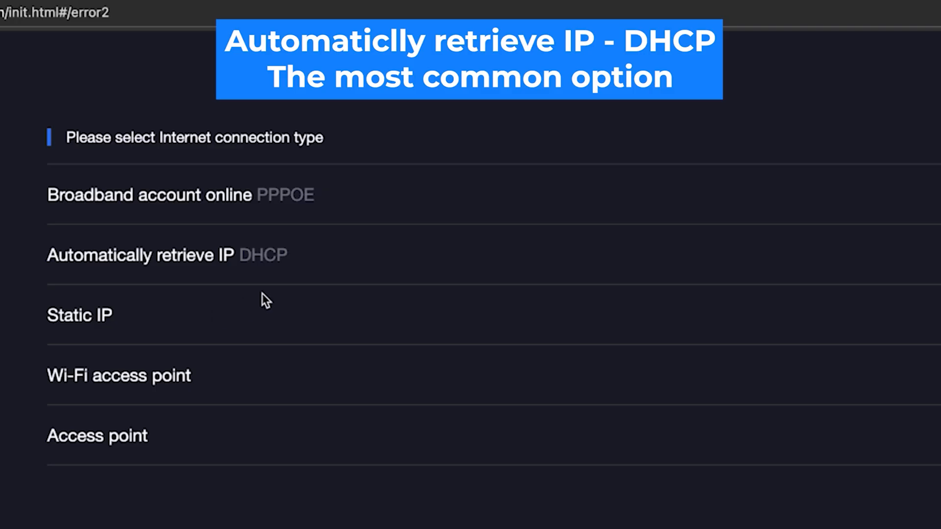
mouse_move(117, 267)
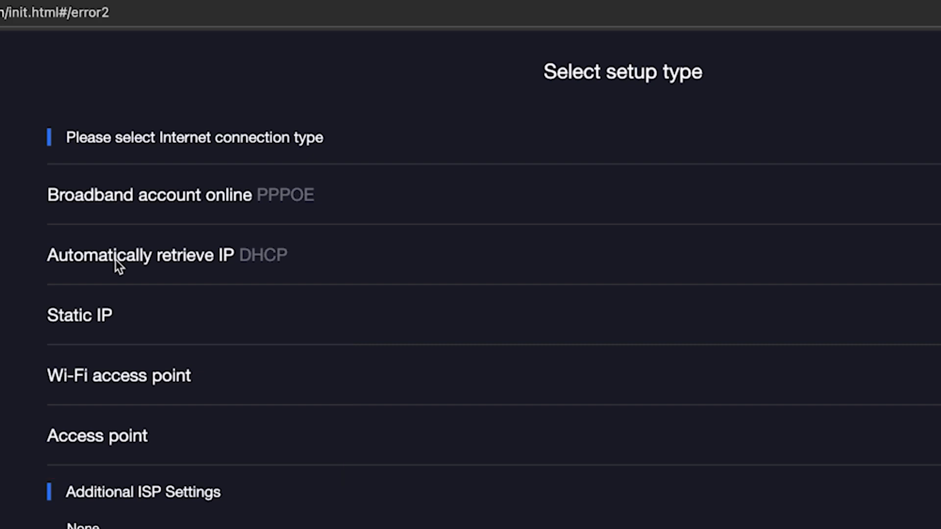
scroll("down", 3)
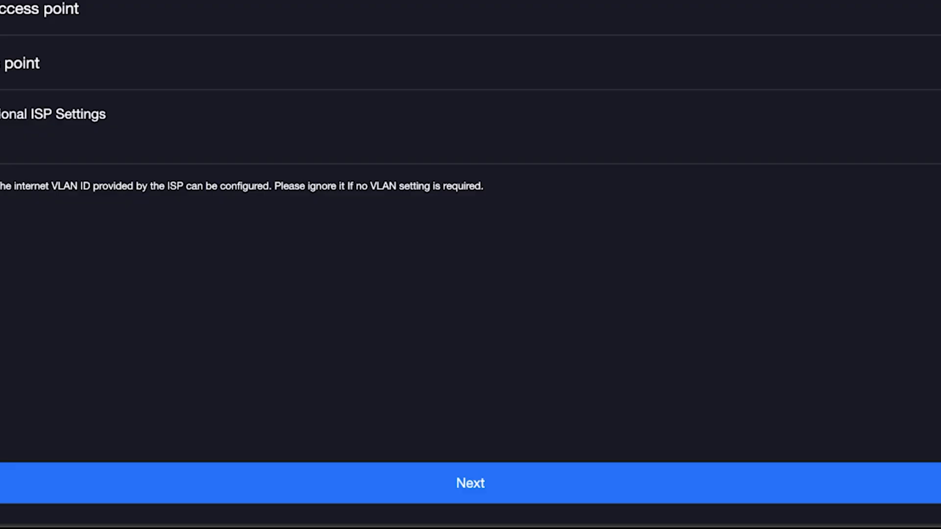
mouse_move(397, 288)
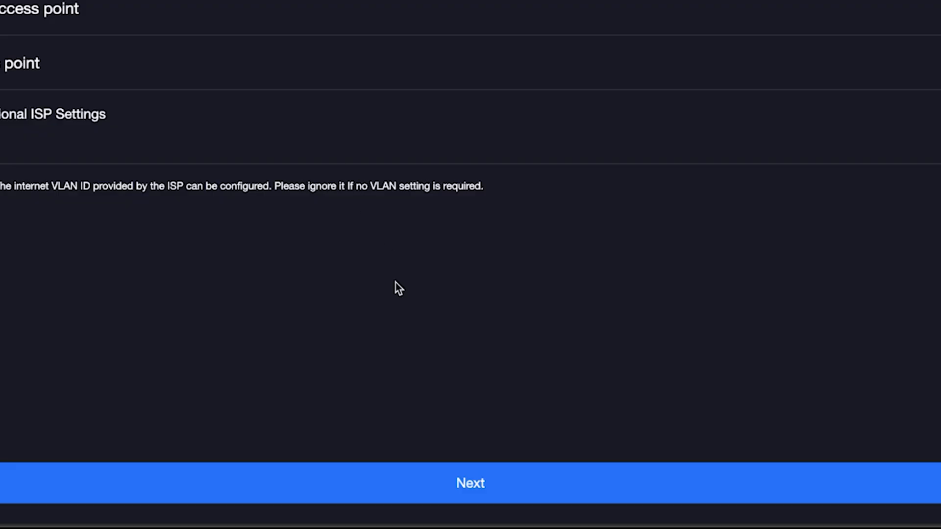
left_click(469, 483)
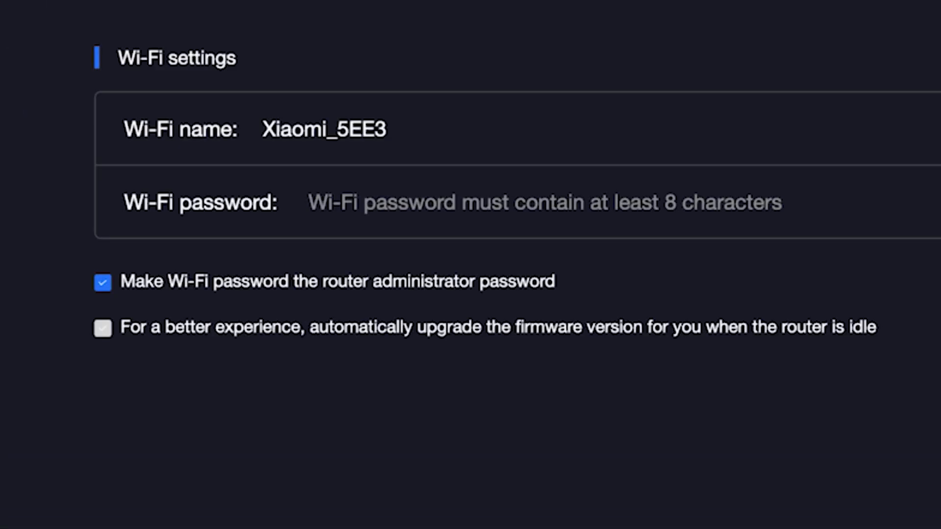
mouse_move(373, 123)
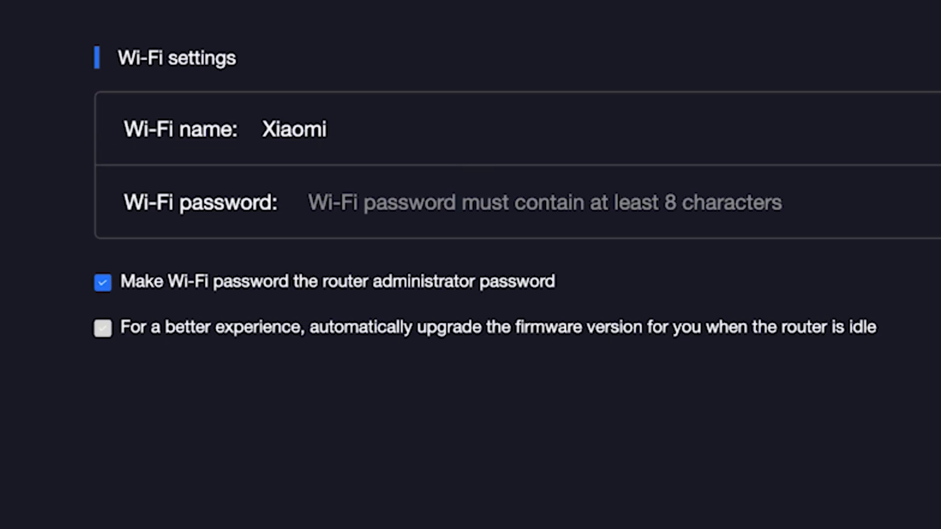
- Enter the Wi-Fi password for SSID Xiaomi and a separate administrator password
left_click(438, 202)
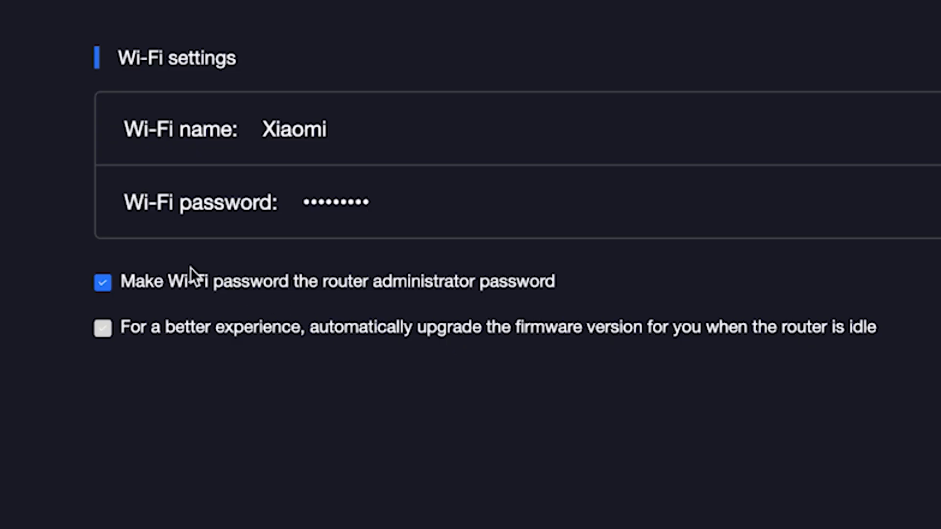
mouse_move(397, 305)
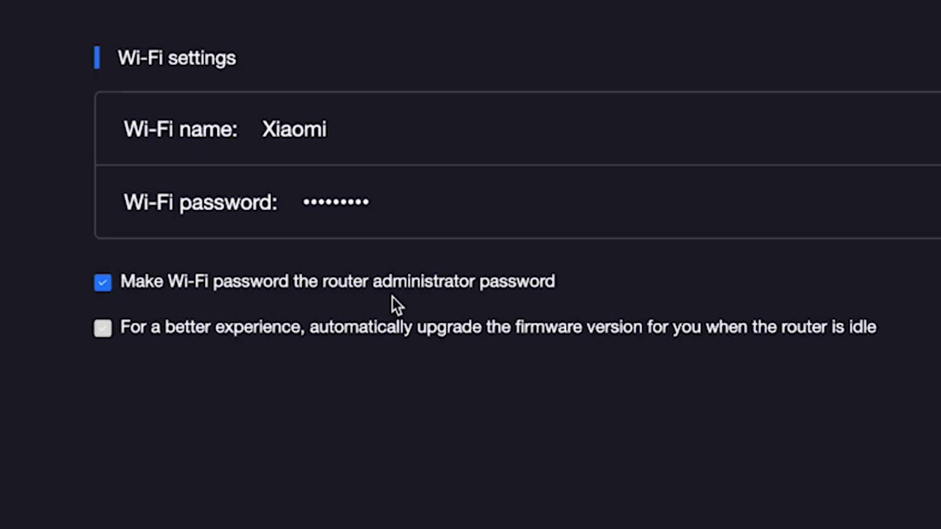
left_click(102, 282)
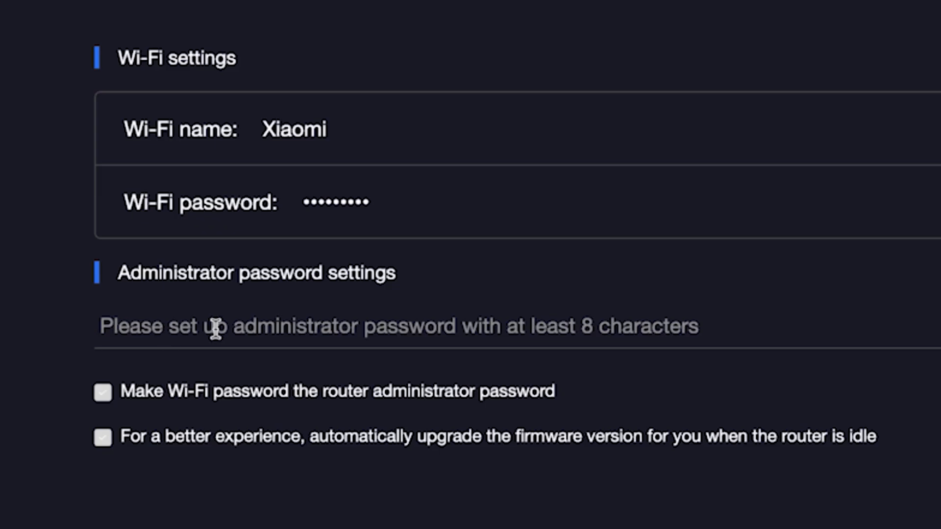
type("••••")
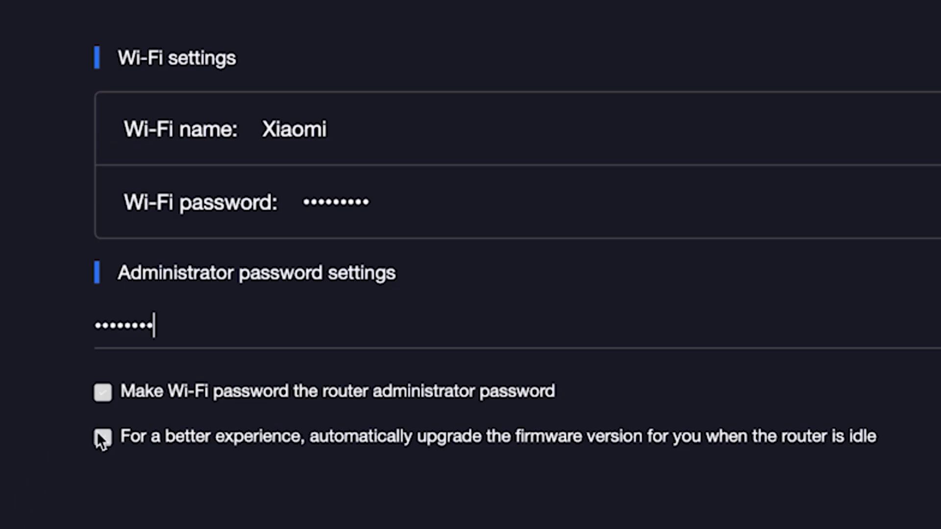
- Enable automatic firmware upgrades when idle and submit the Wi-Fi and admin settings
left_click(102, 437)
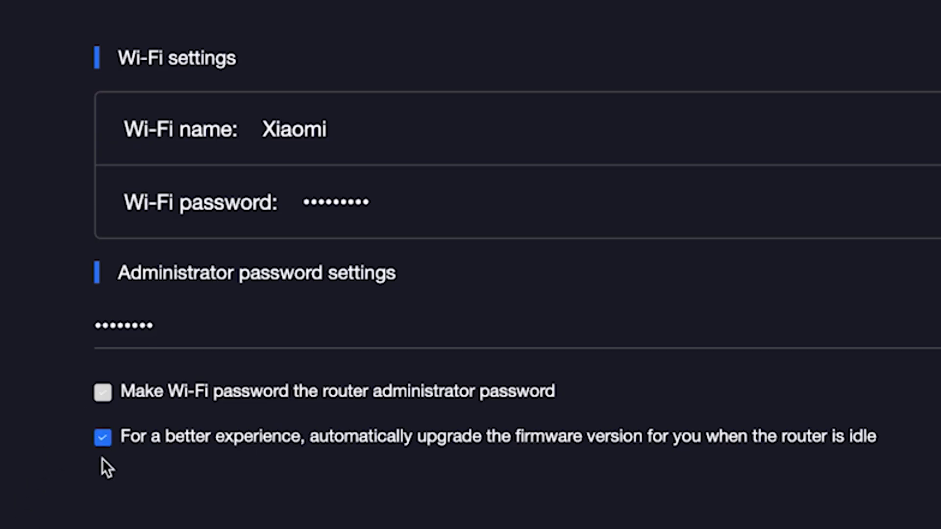
scroll("down", 3)
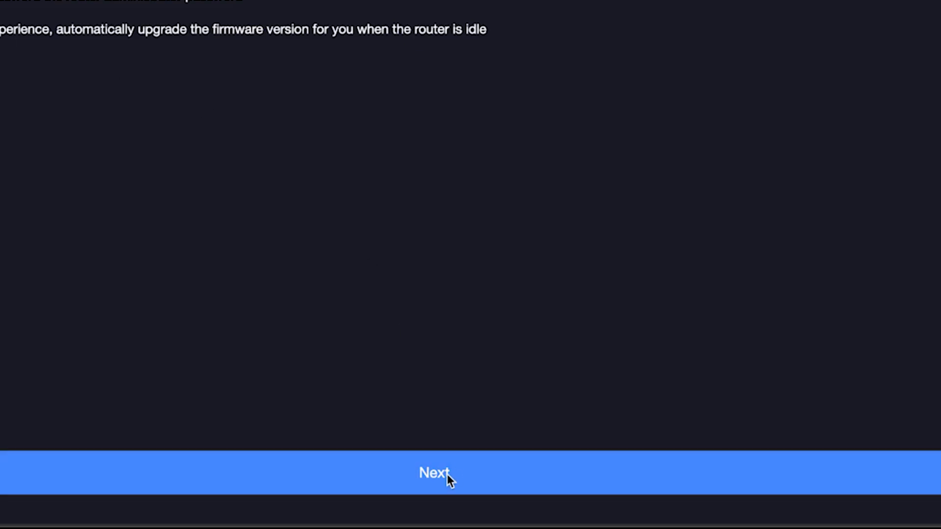
left_click(437, 473)
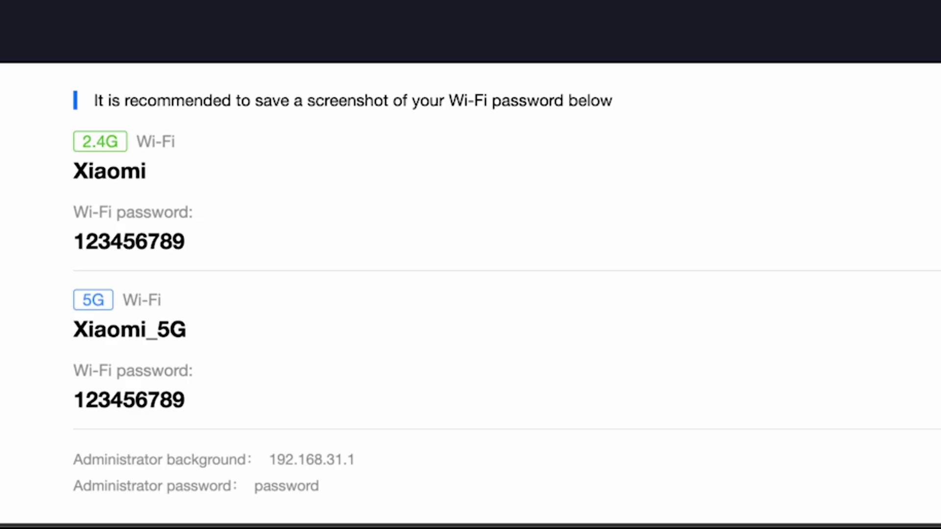
mouse_move(839, 229)
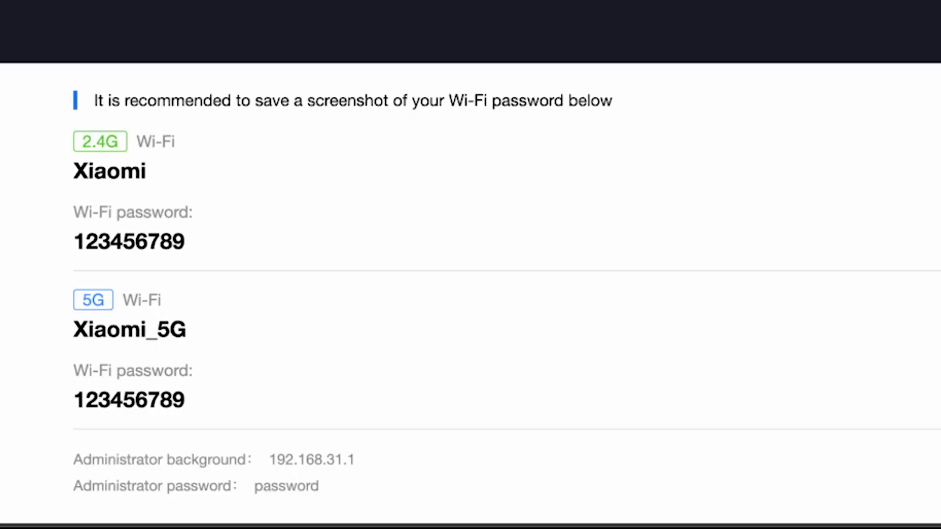
mouse_move(233, 272)
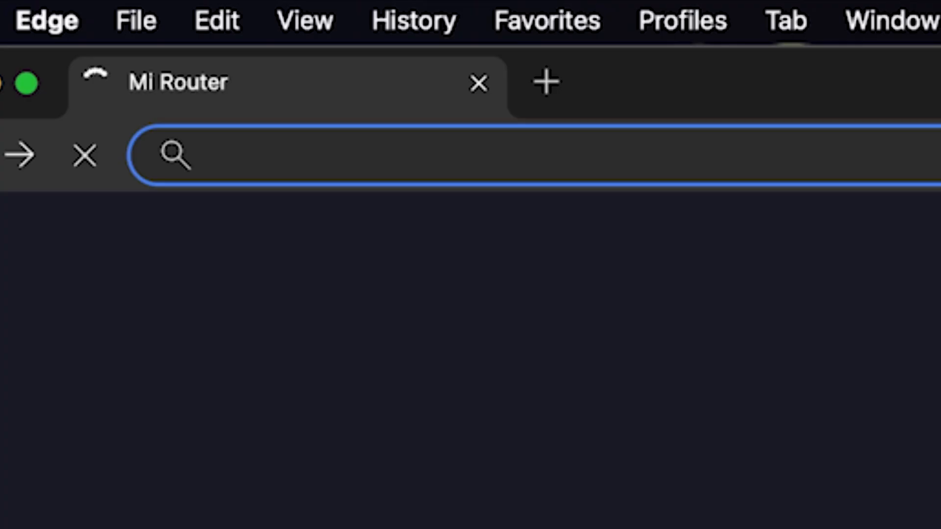
- Reload 192.168.31.1 and log in to the dashboard with the new admin password
type("192.168.31")
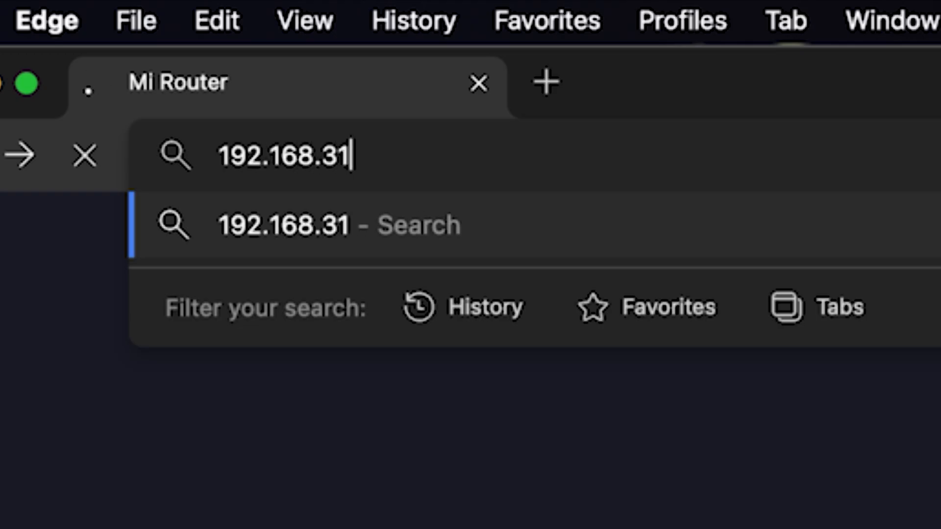
key("Return")
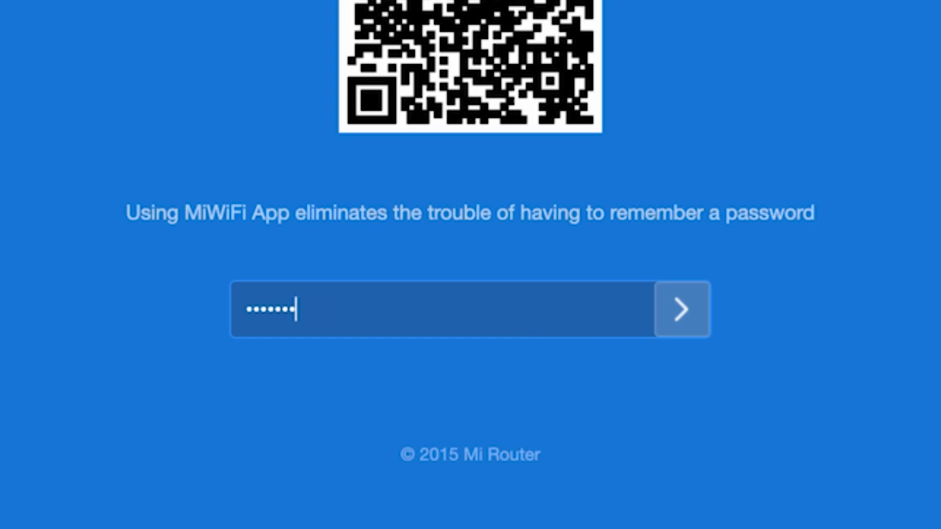
left_click(682, 310)
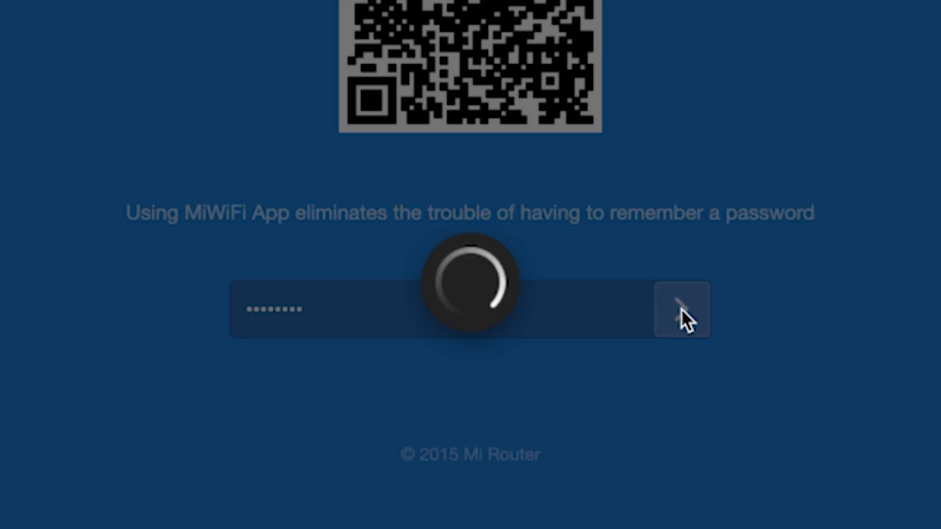
left_click(681, 309)
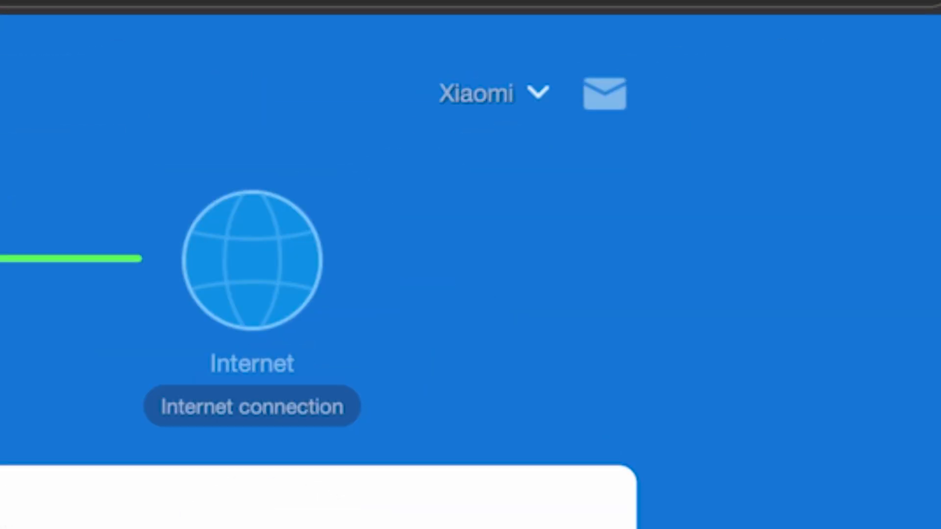
mouse_move(603, 183)
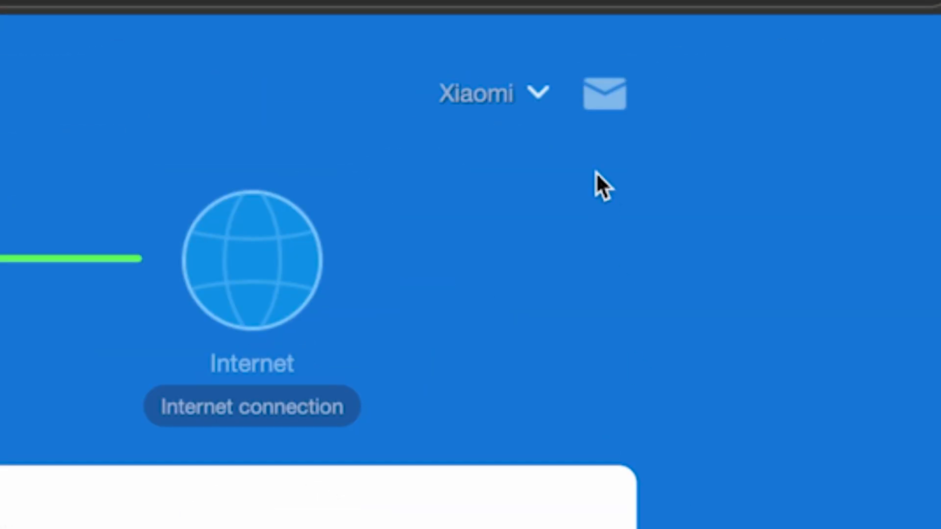
- Reboot the router from the account menu and confirm despite disconnecting devices
left_click(537, 93)
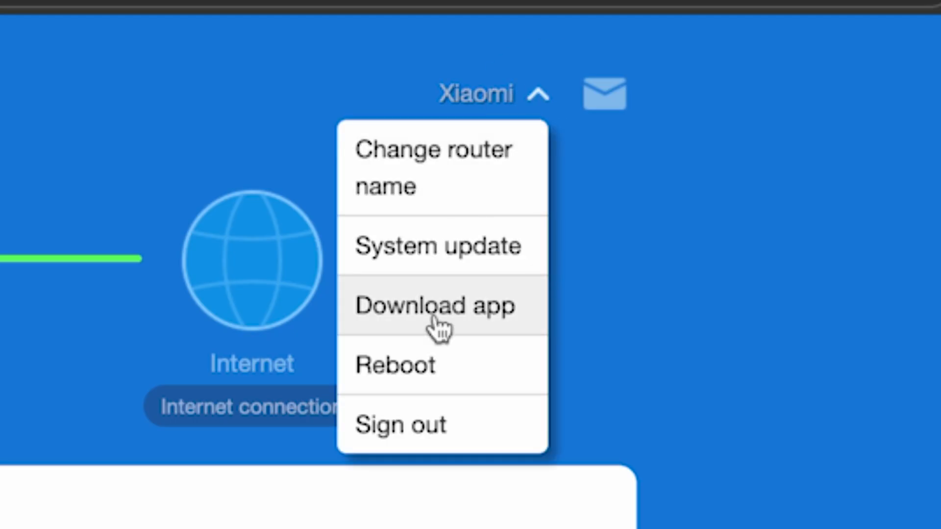
mouse_move(395, 364)
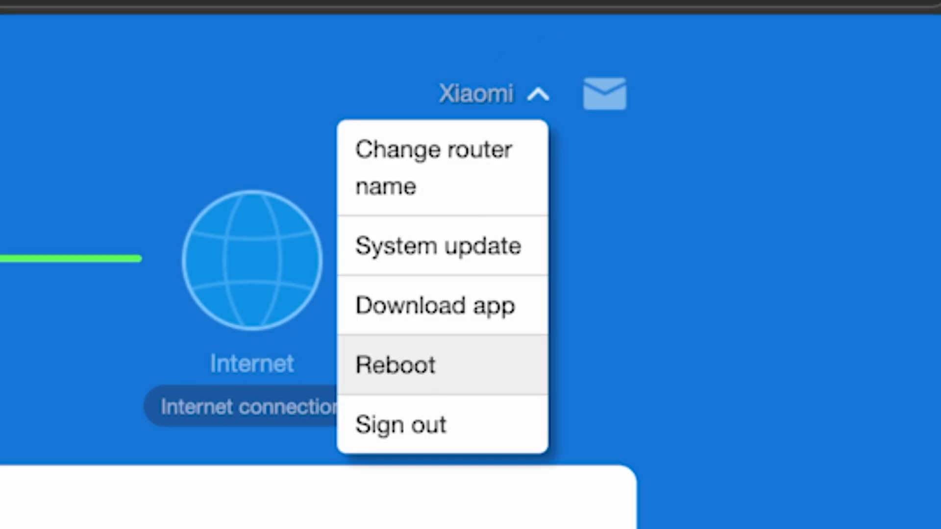
left_click(395, 365)
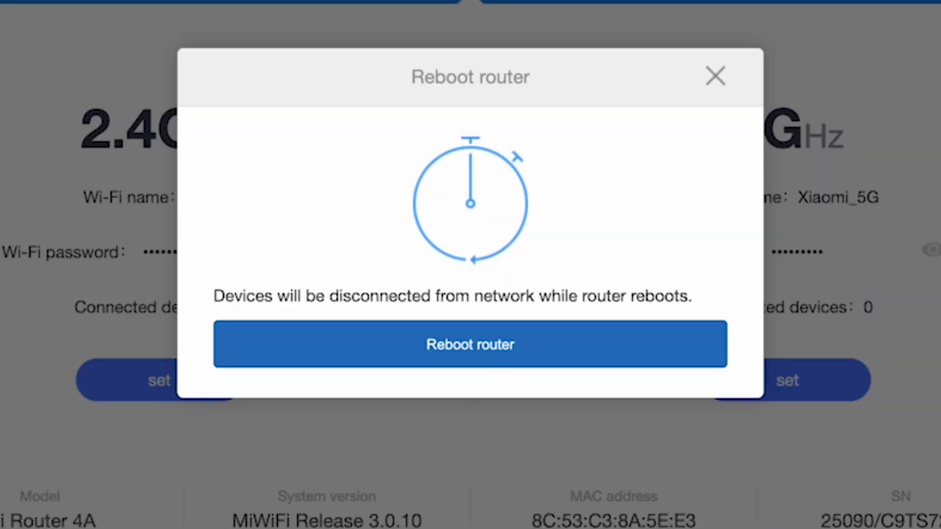
mouse_move(497, 357)
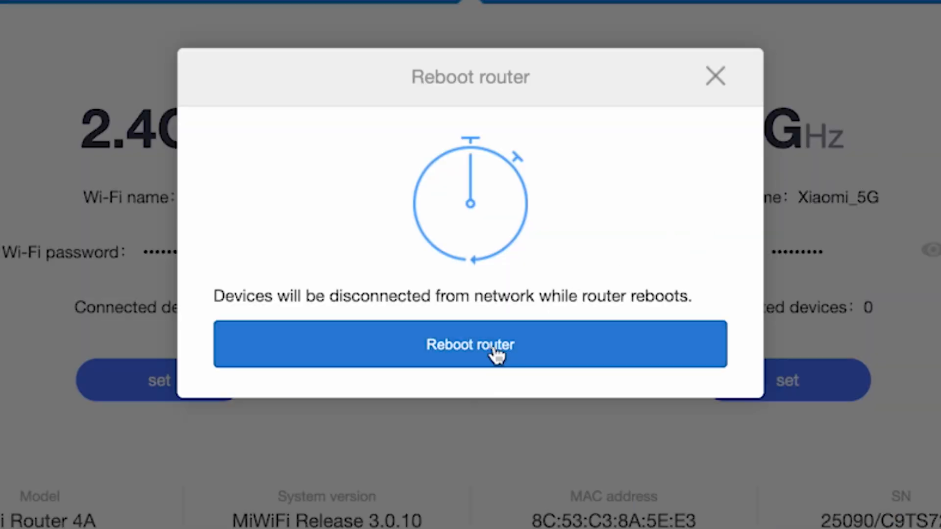
left_click(469, 344)
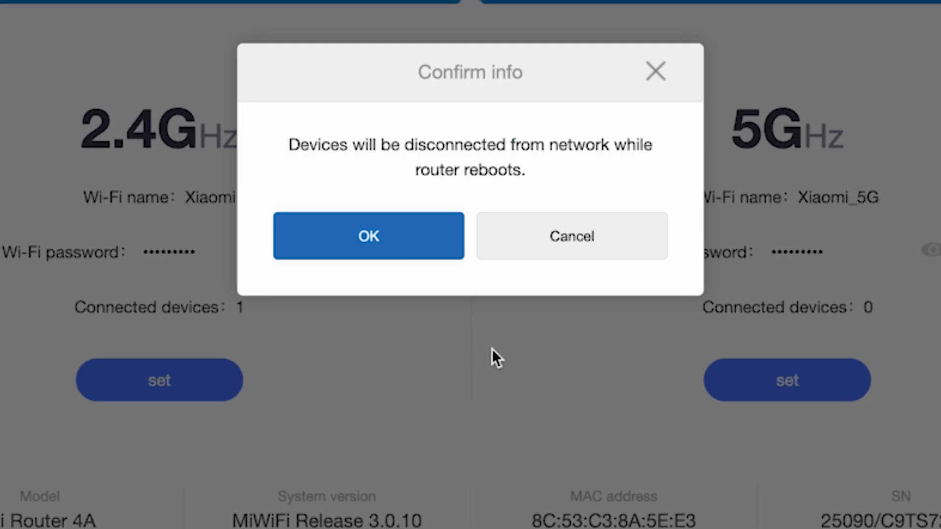
mouse_move(369, 236)
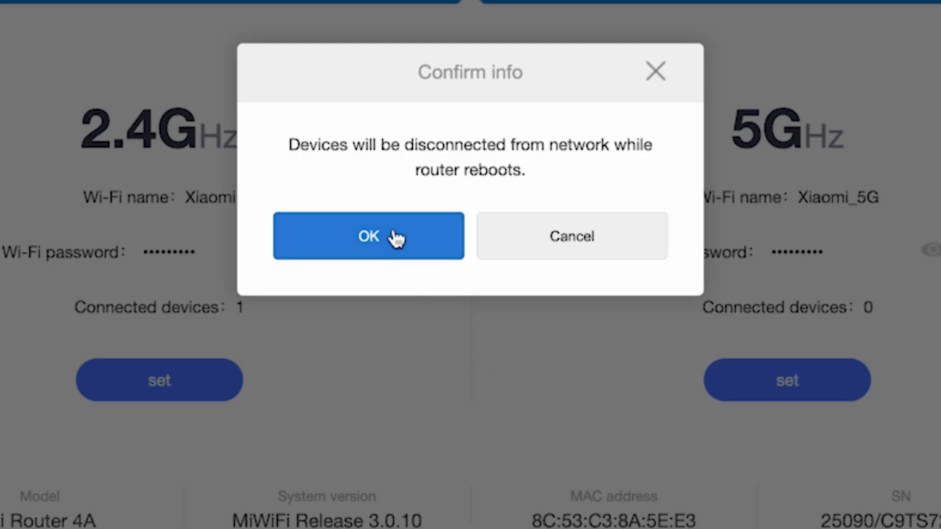
left_click(368, 236)
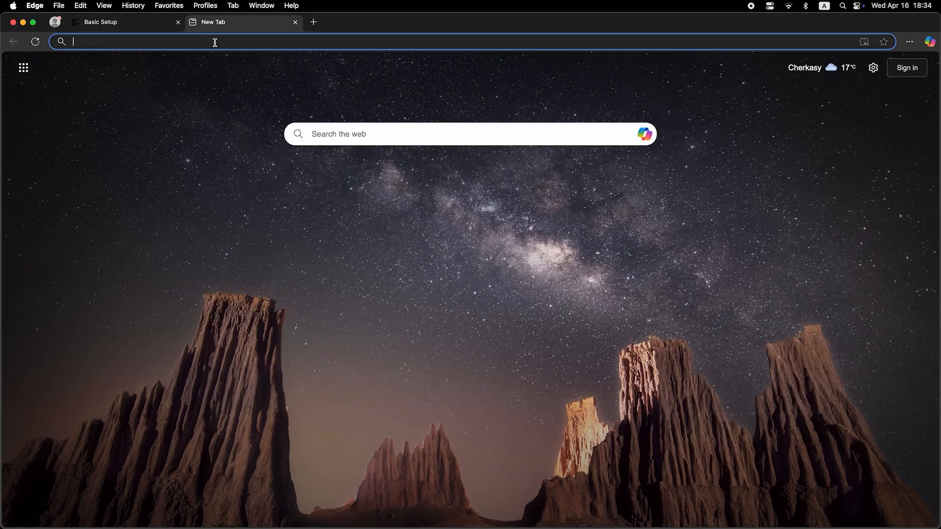
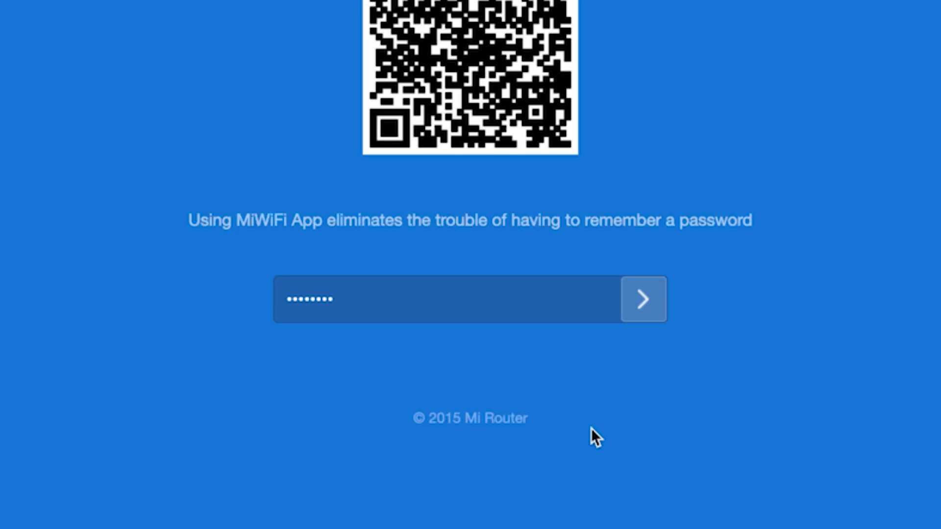
- Sign back in with the admin password and reach the Network settings page
left_click(643, 299)
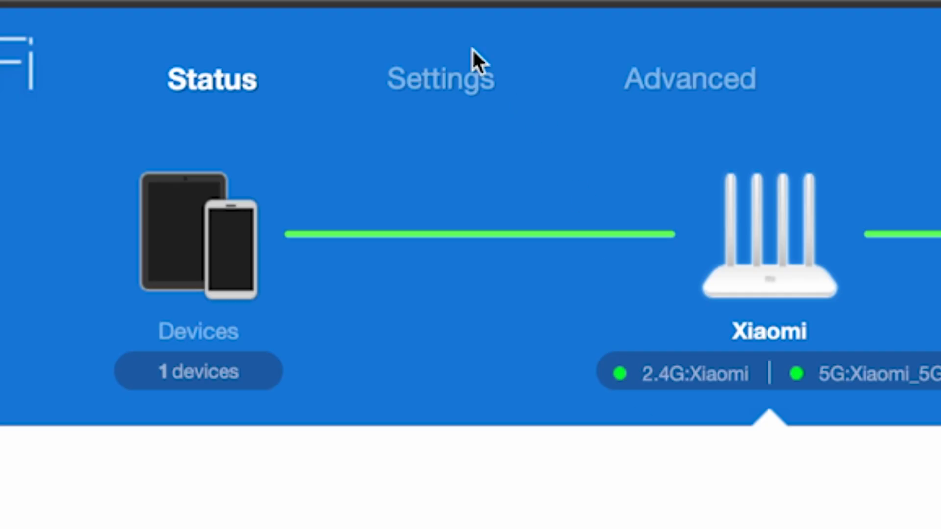
left_click(439, 79)
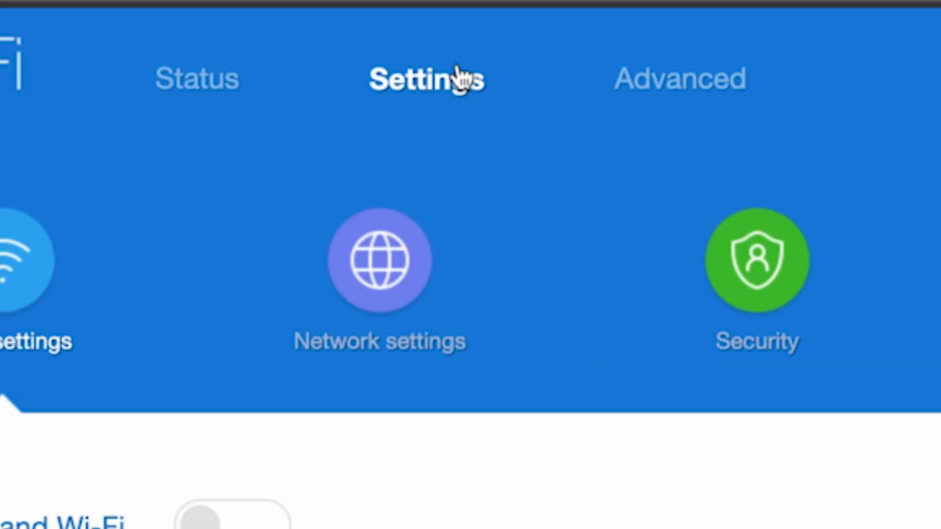
mouse_move(382, 252)
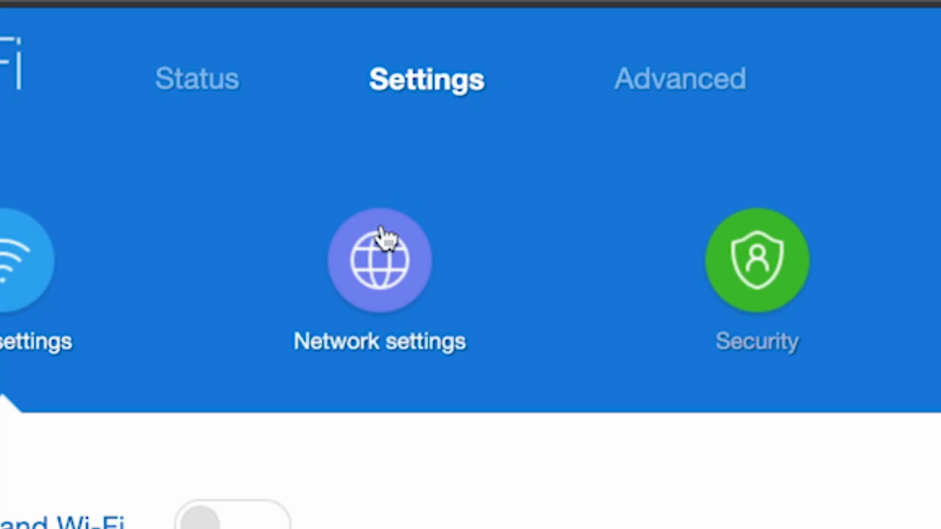
left_click(379, 260)
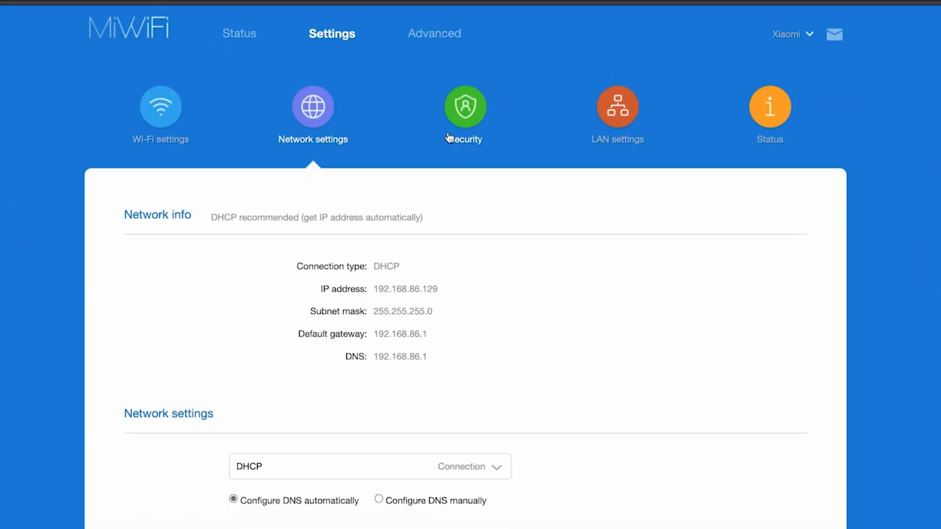
scroll("down", 3)
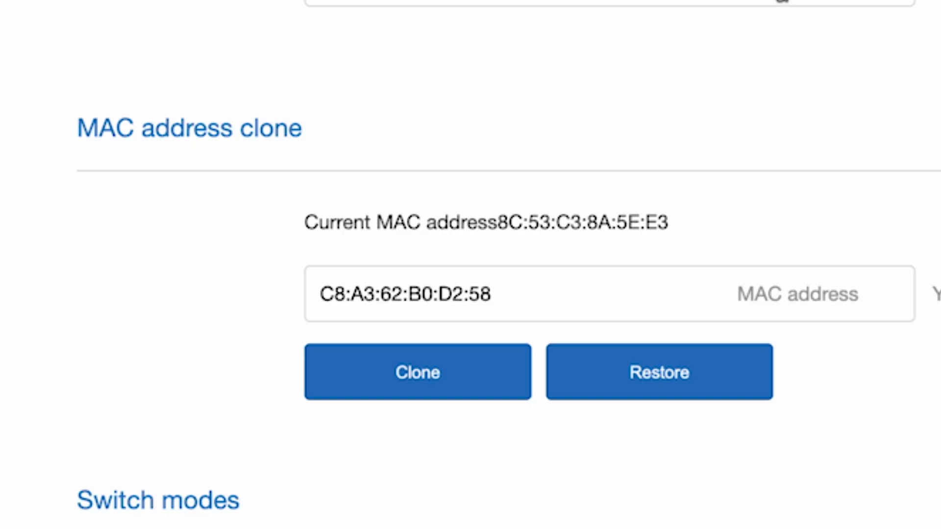
mouse_move(417, 372)
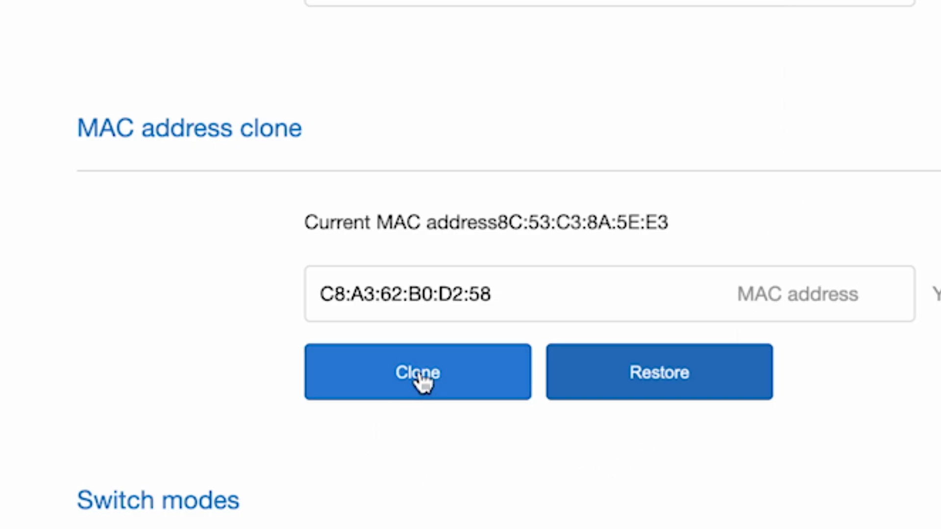
- Clone MAC address C8:A3:62:B0:D2:58 onto the router and confirm the success message
left_click(418, 373)
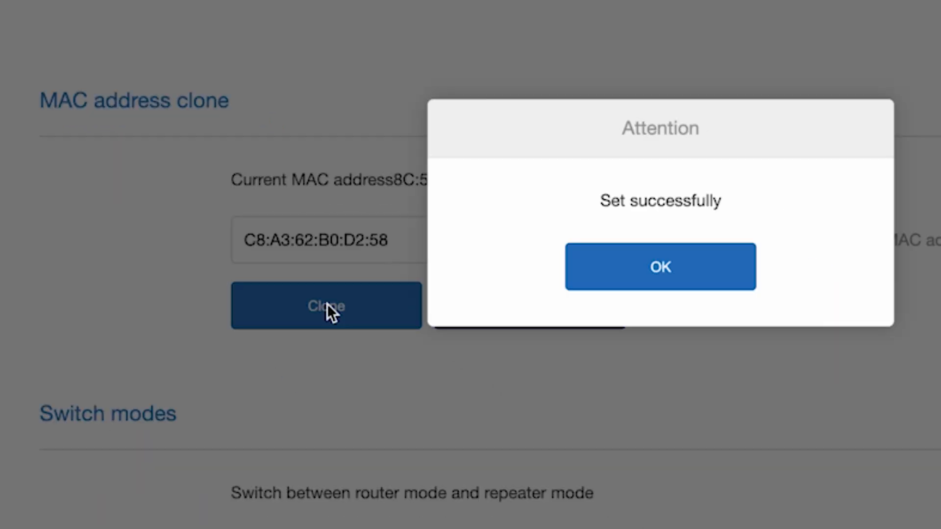
left_click(660, 267)
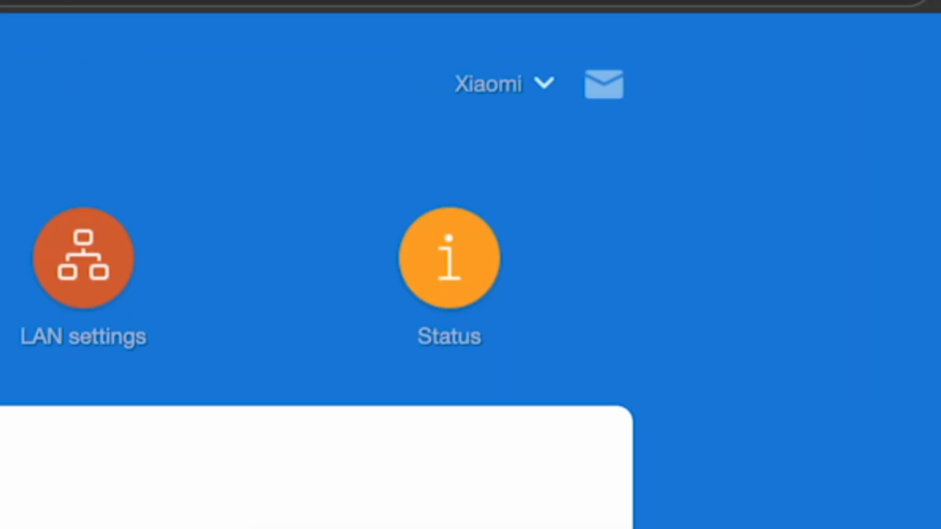
mouse_move(545, 77)
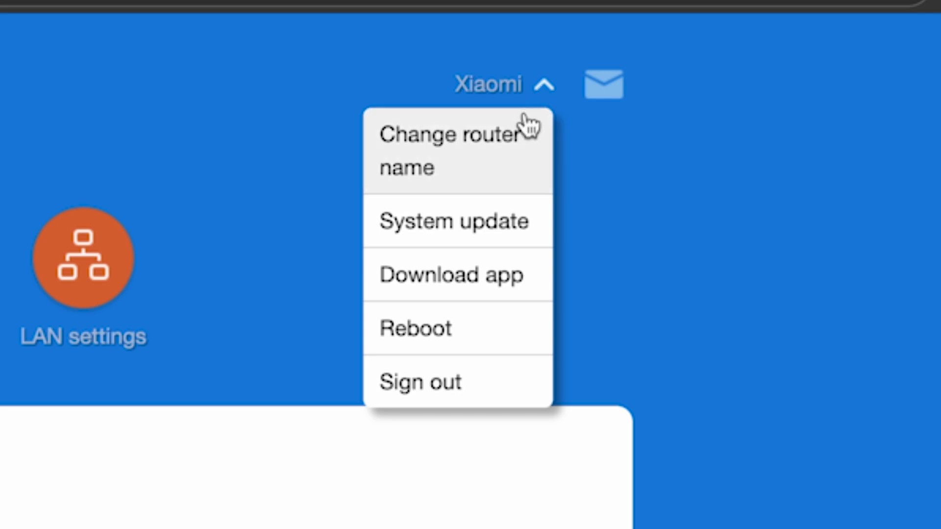
- Reboot the router from the Xiaomi dropdown so the cloned MAC takes effect
left_click(413, 327)
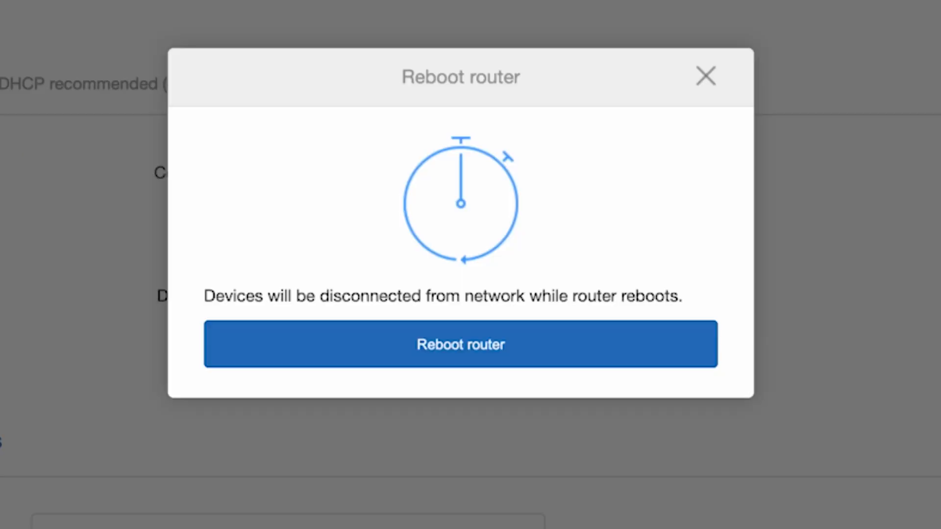
left_click(459, 344)
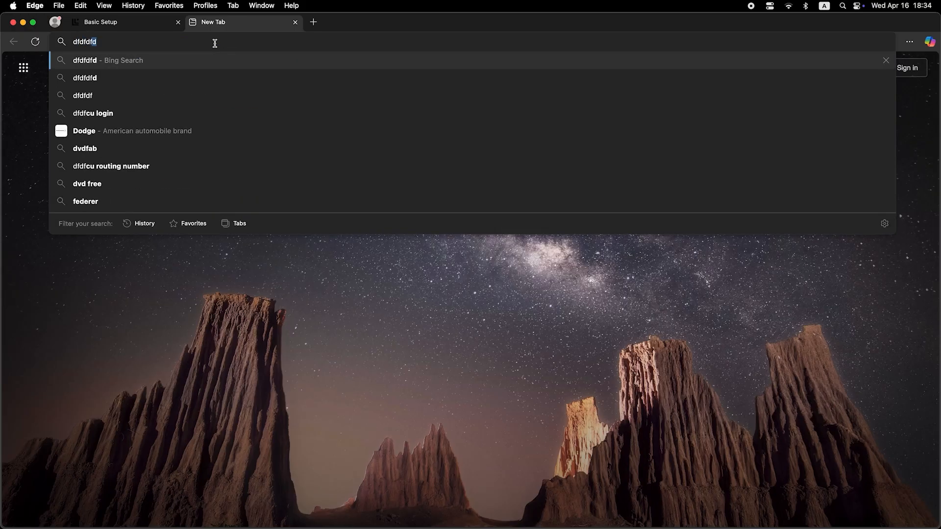
- Submit a test query in the new Edge tab to load Bing results and confirm internet access
key("Return")
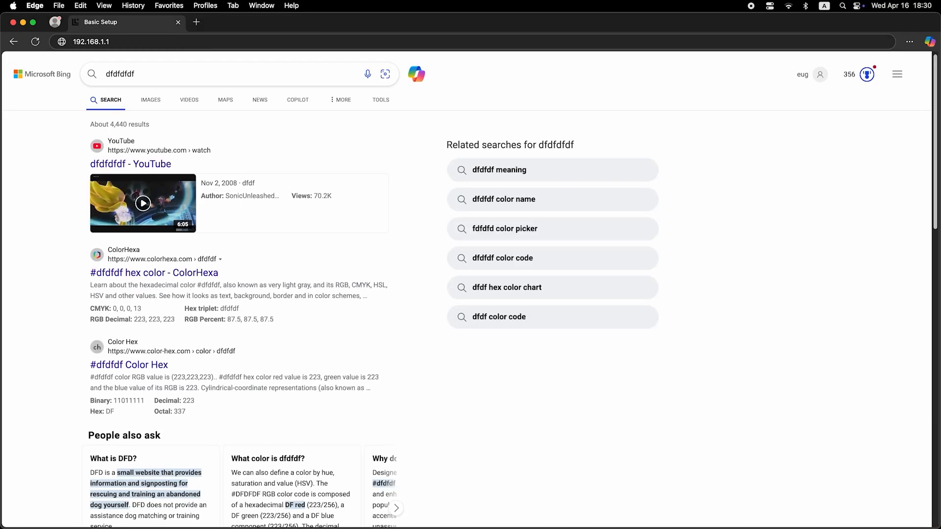